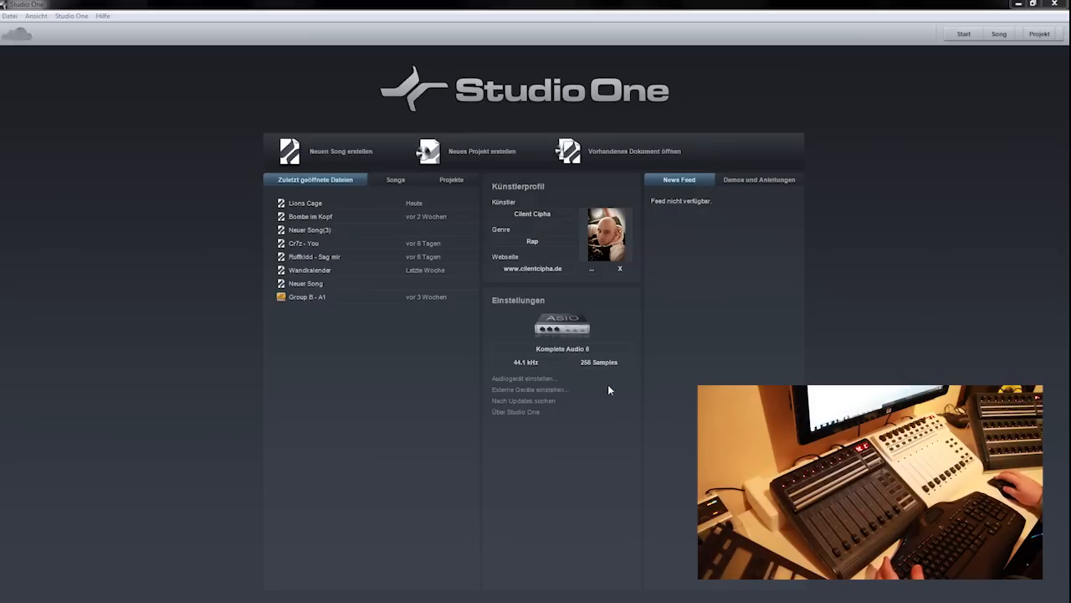
# Bring up the external devices list showing Keystation, Maschine, BCF2000 and Control
pyautogui.click(70, 17)
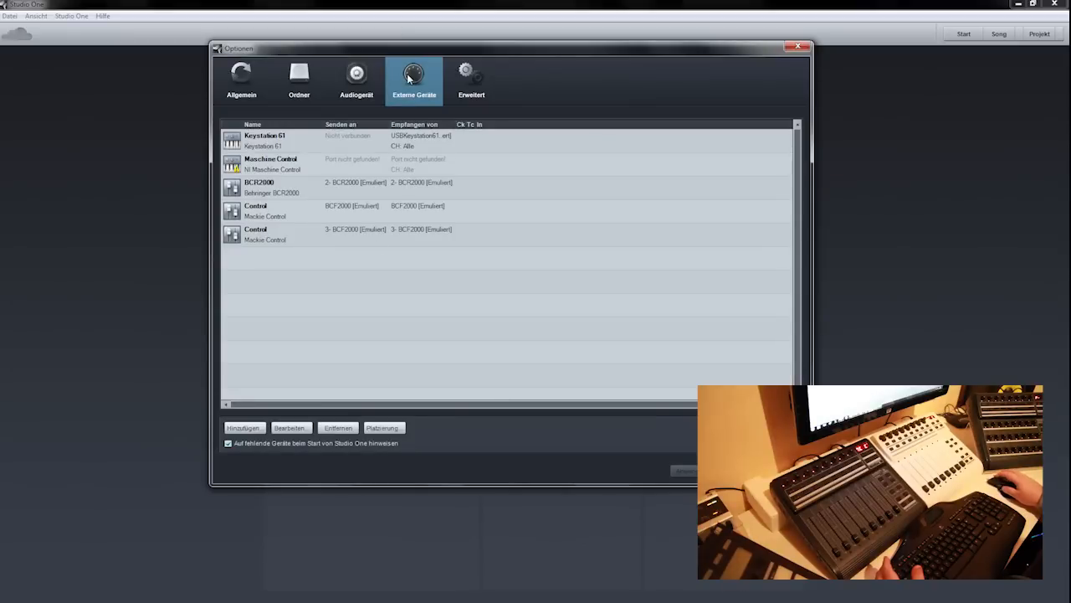
pyautogui.moveTo(352, 310)
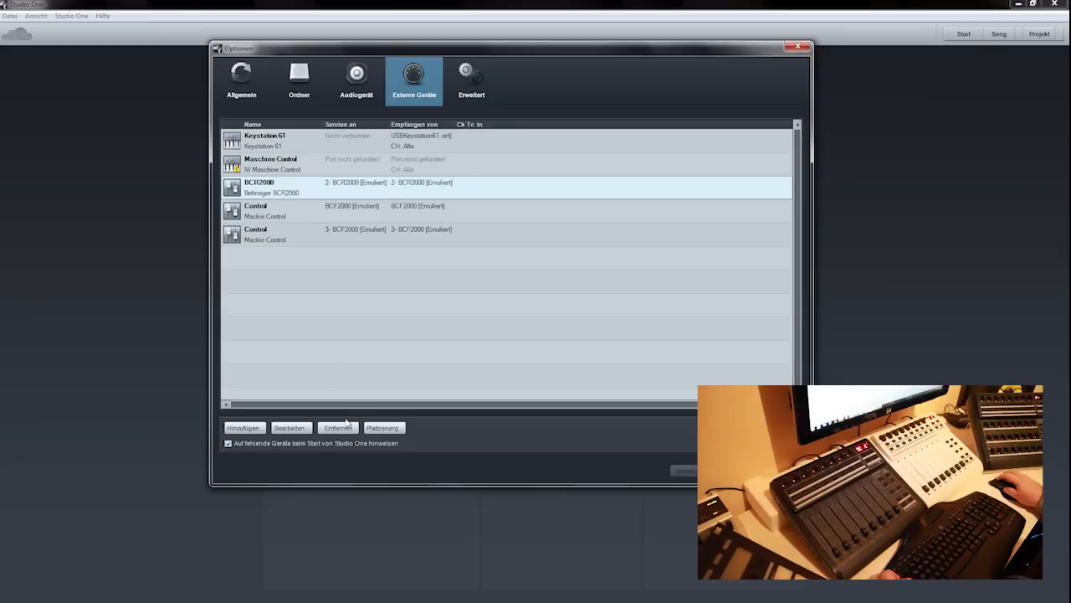
pyautogui.moveTo(415, 338)
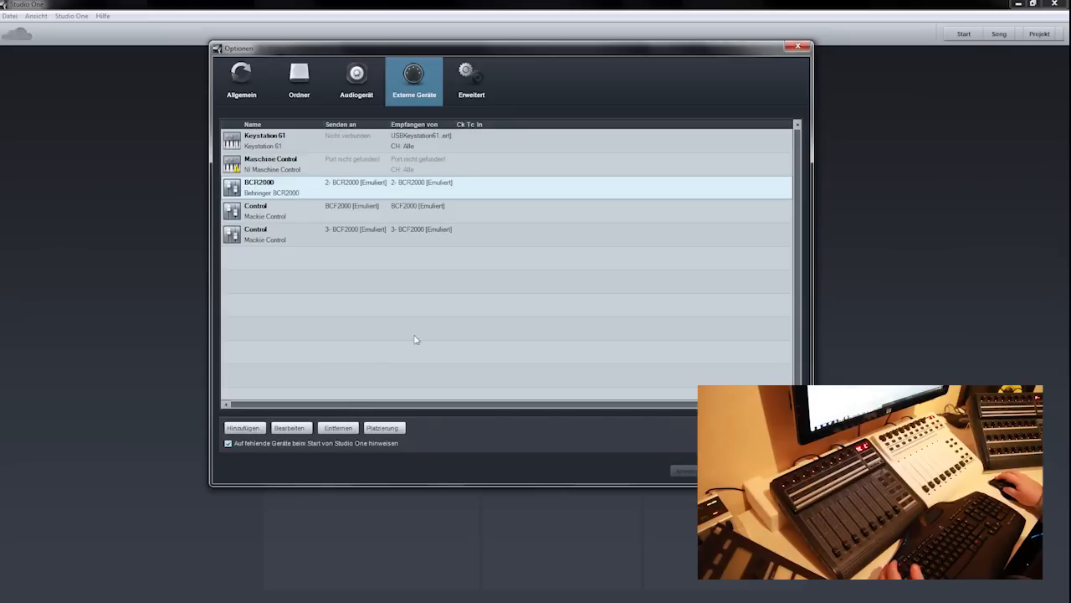
pyautogui.moveTo(413, 265)
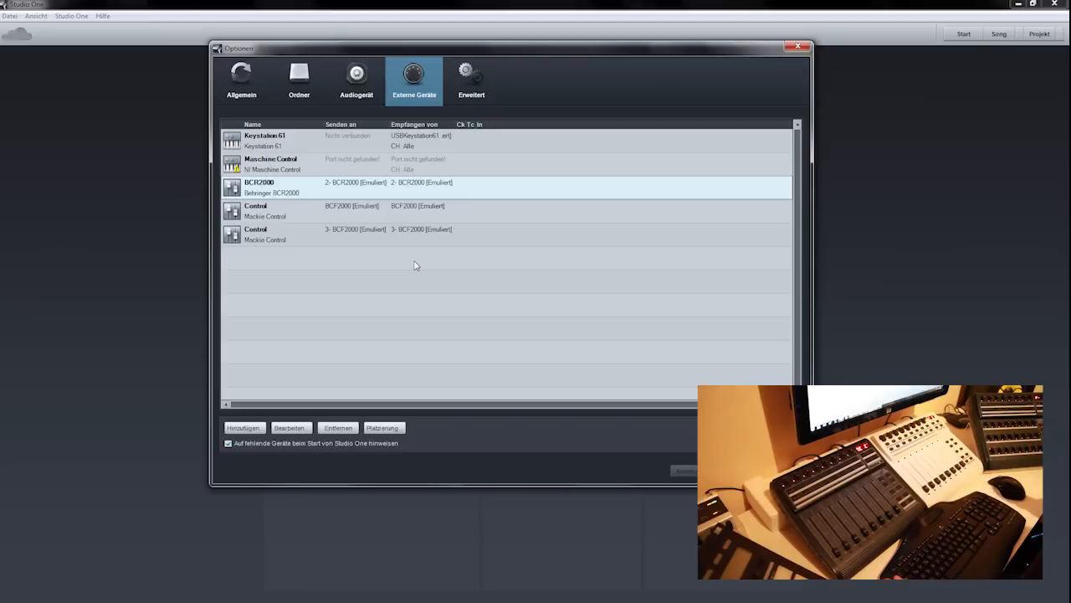
pyautogui.moveTo(151, 392)
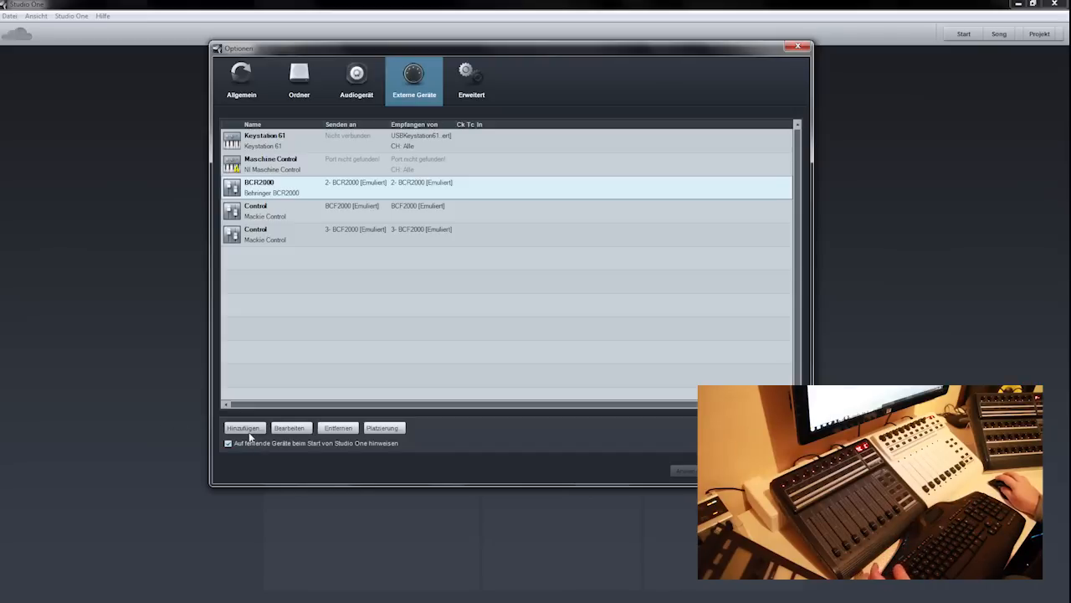
# Add a new Mackie Control device and list its Receive From port choices
pyautogui.click(245, 428)
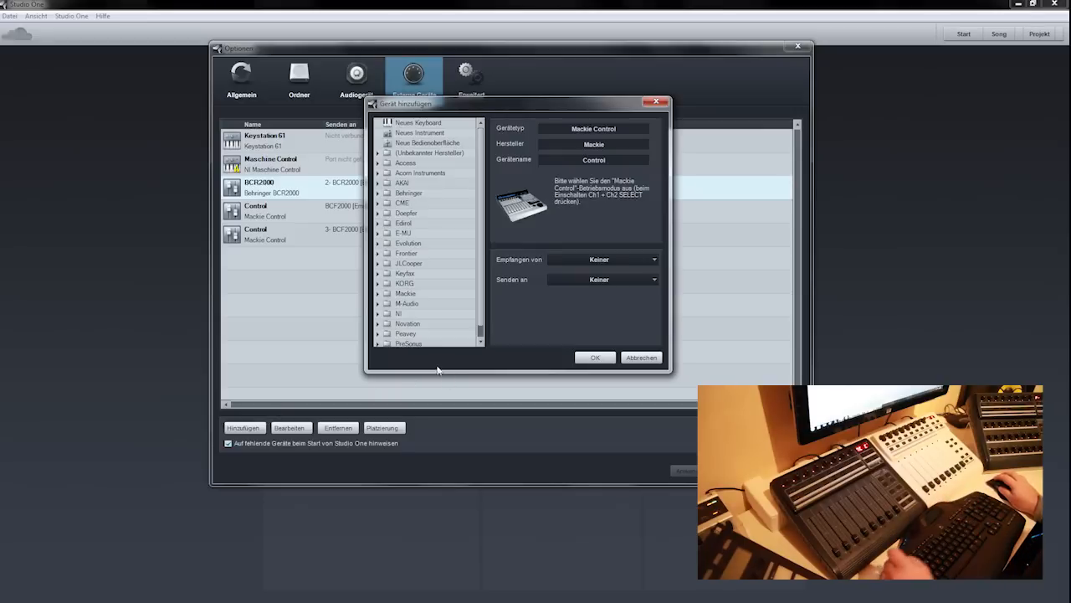
pyautogui.click(378, 293)
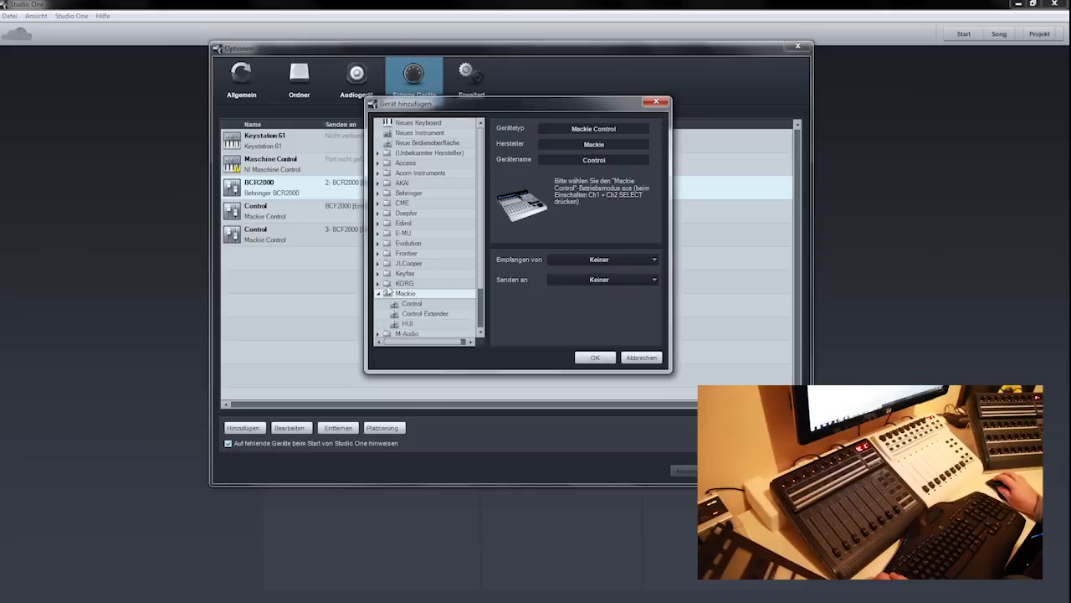
pyautogui.click(599, 257)
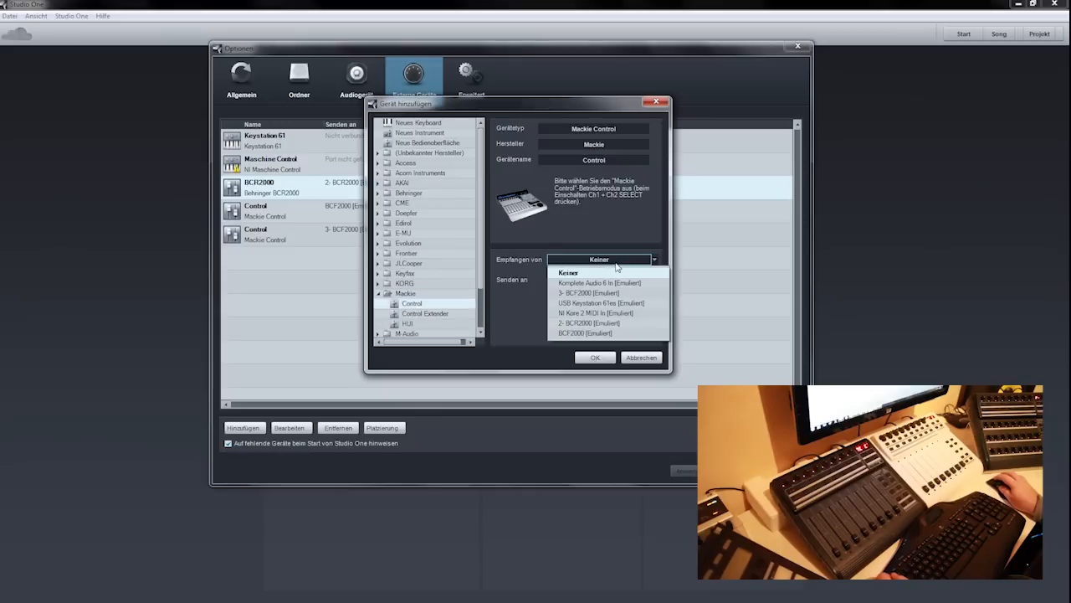
pyautogui.moveTo(601, 331)
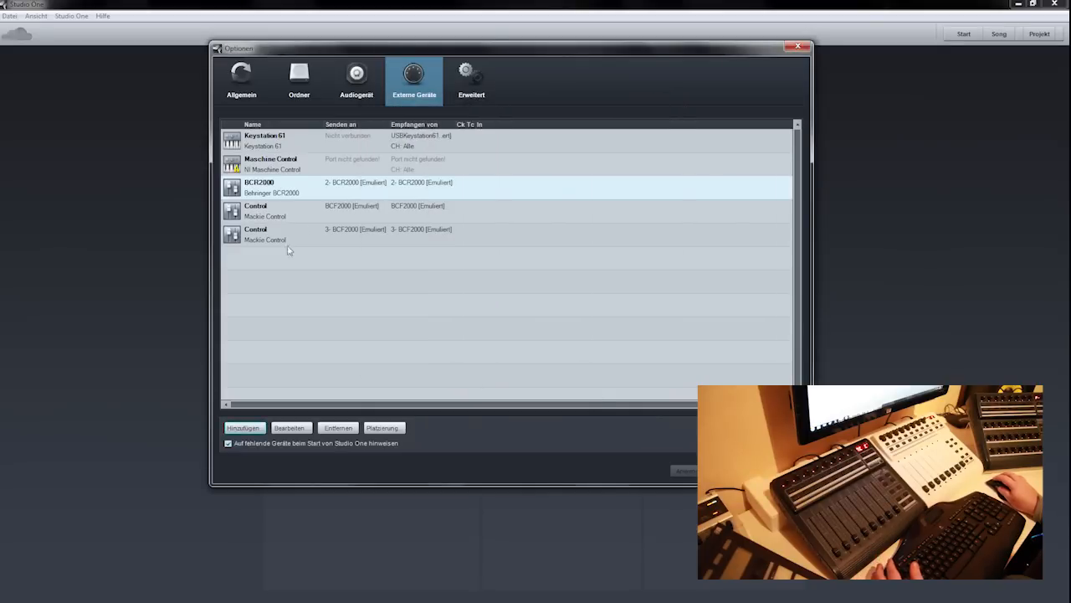
# Add a second Mackie Control device receiving from the other BCF2000 port
pyautogui.click(243, 428)
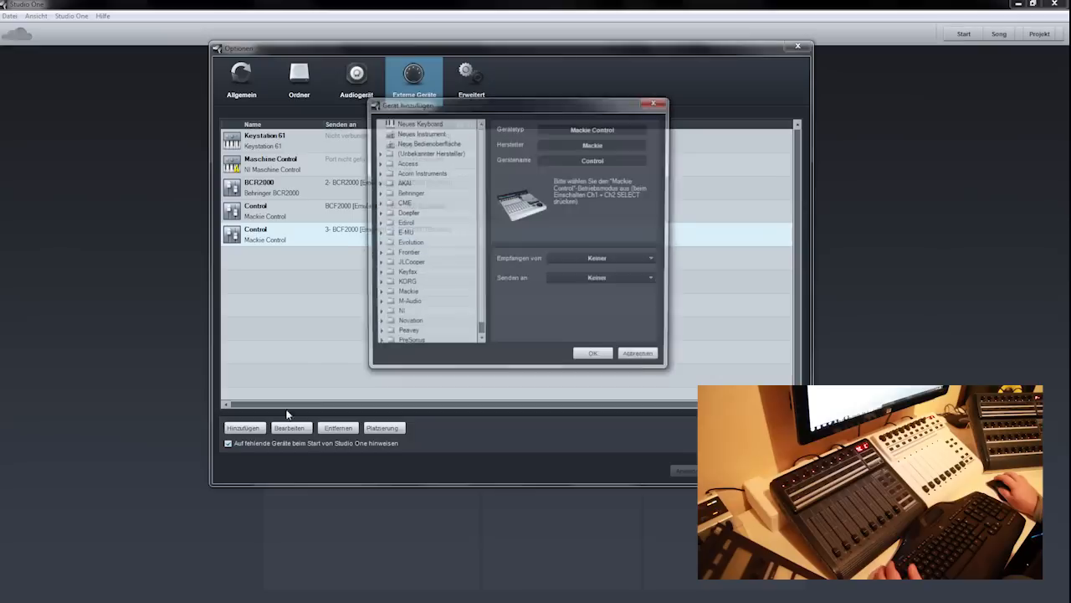
pyautogui.click(378, 293)
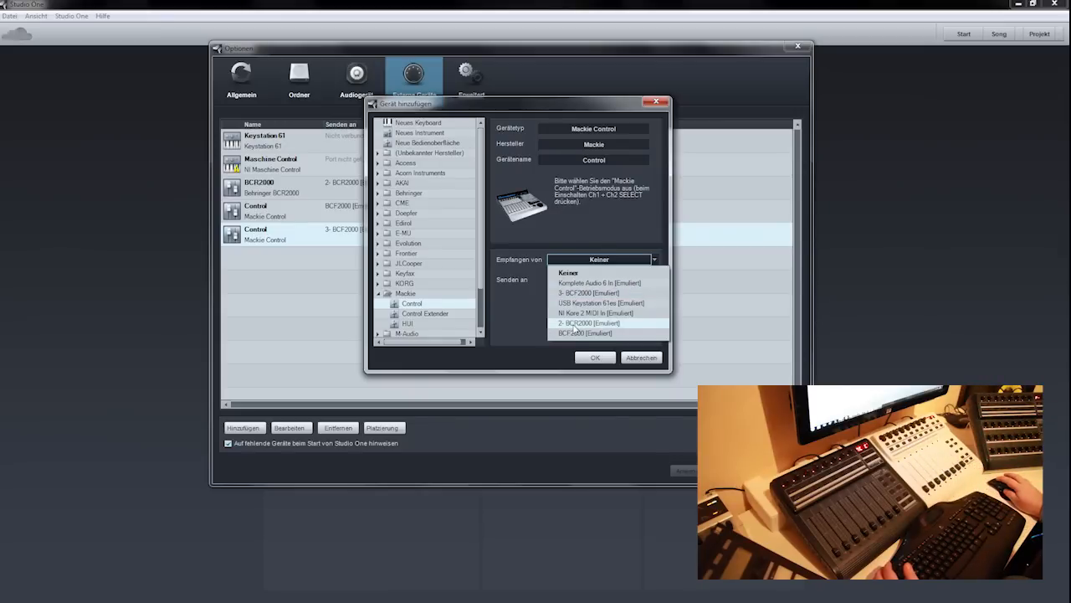
pyautogui.click(595, 358)
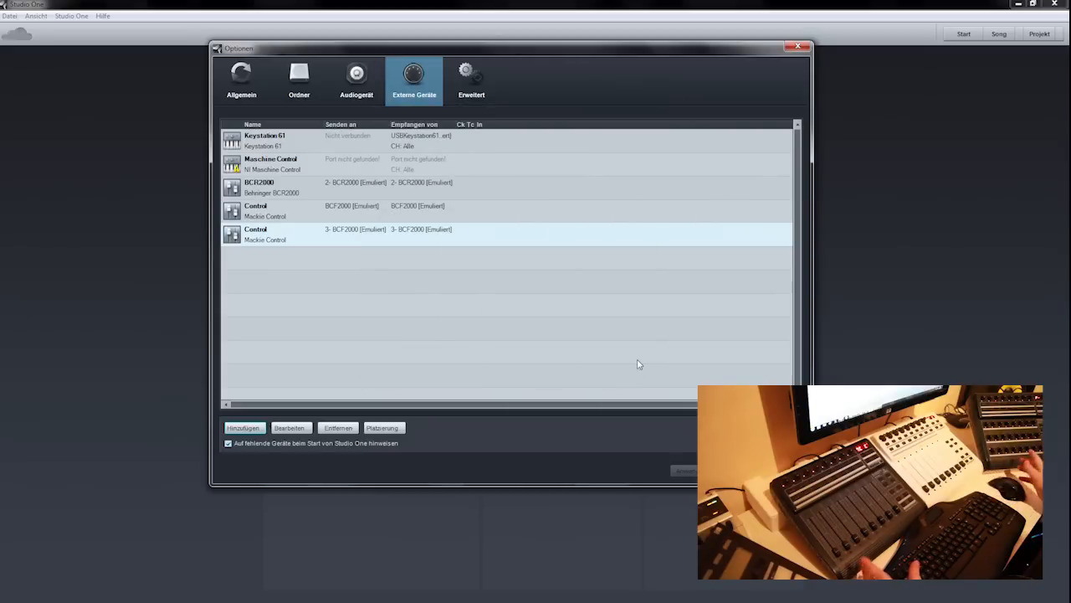
pyautogui.moveTo(371, 344)
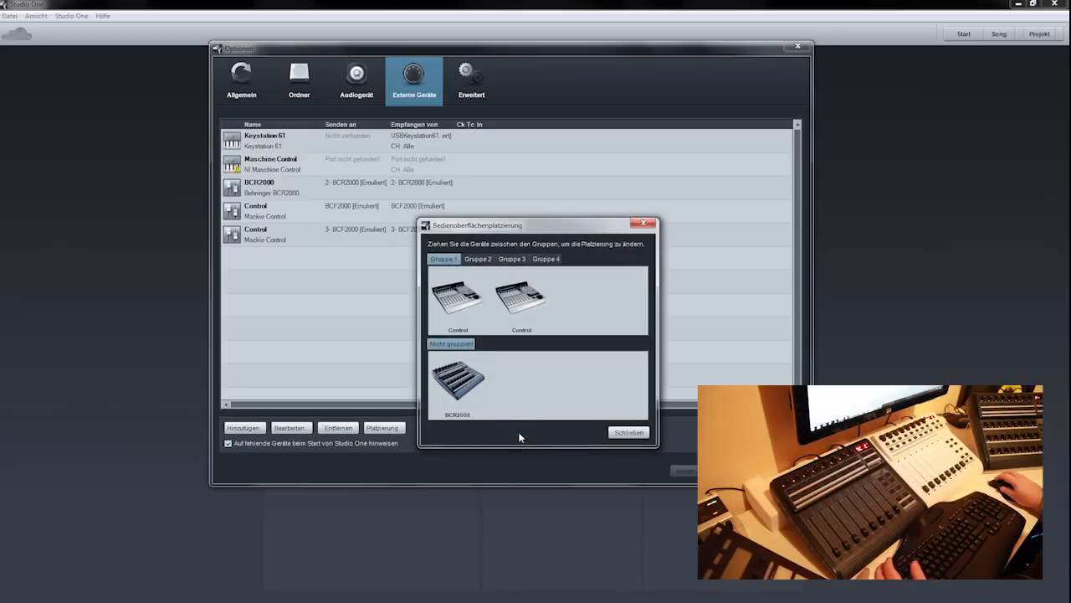
pyautogui.moveTo(502, 390)
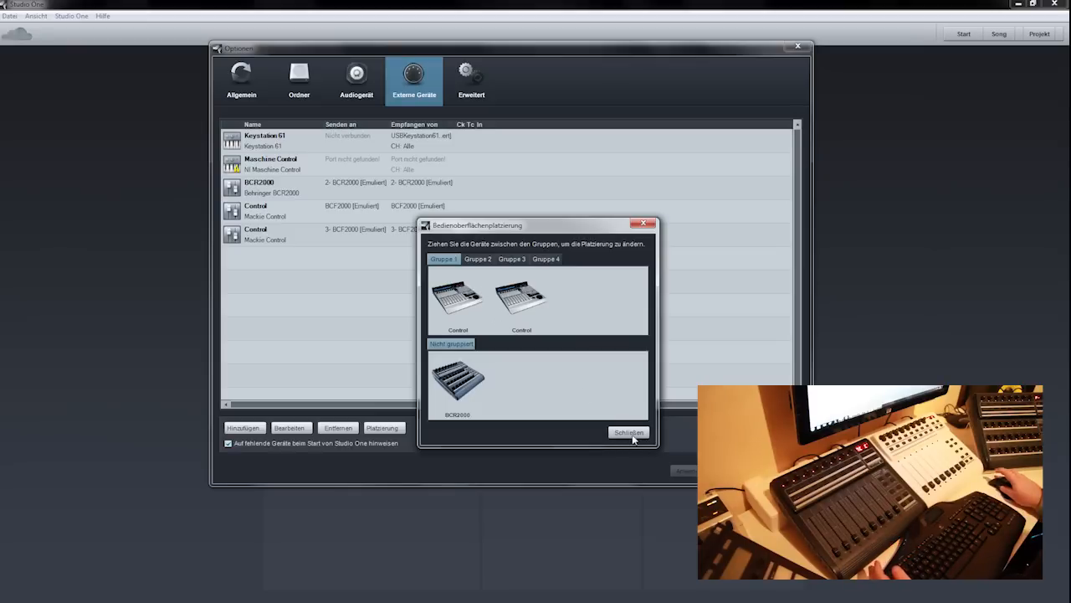
# Close the surface placement settings with both Control units in Gruppe 1
pyautogui.click(629, 431)
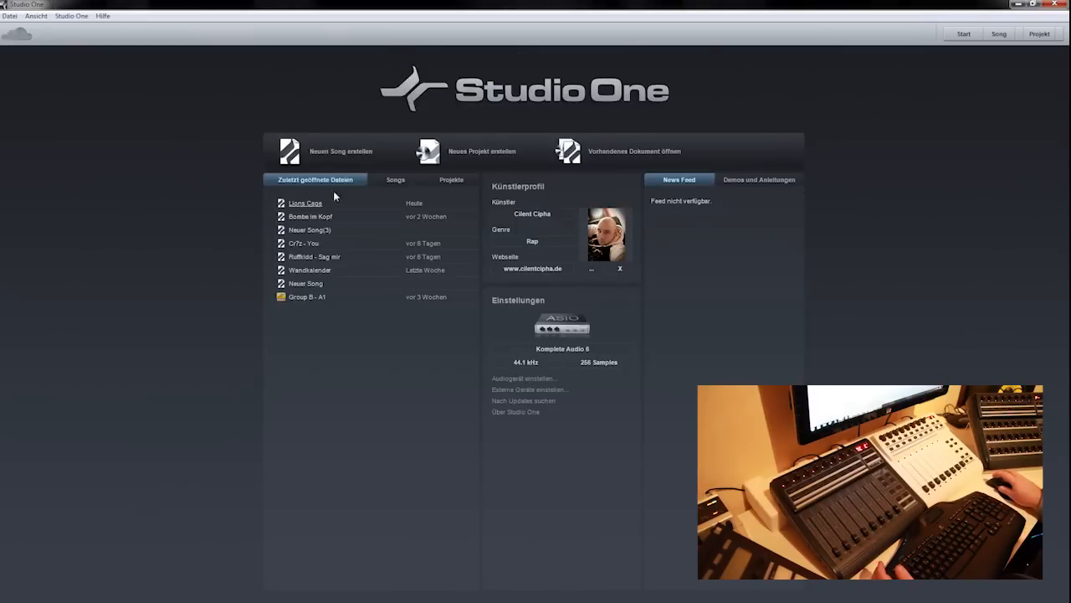
# Create a new empty song (Leerer Song) from the start page
pyautogui.click(340, 151)
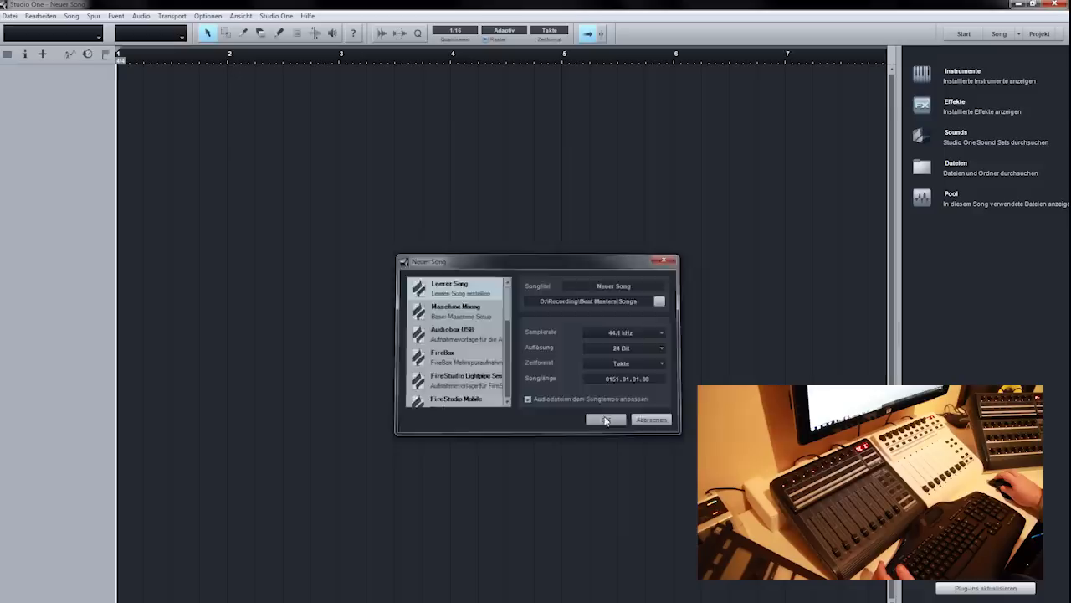
pyautogui.click(606, 419)
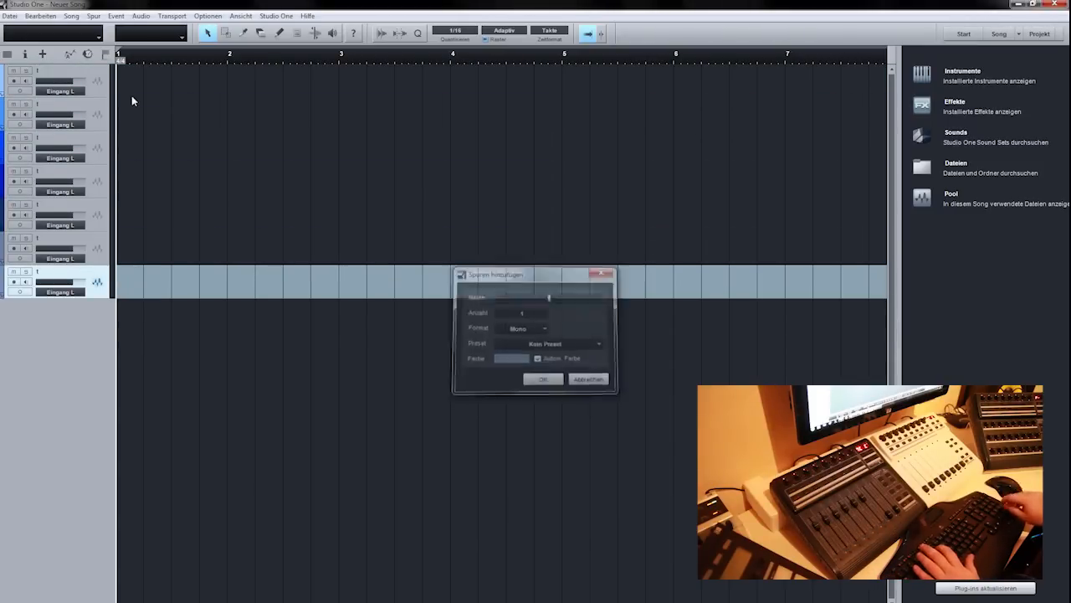
# Add several batches of mono audio tracks, filling the mixer with channel strips
pyautogui.click(542, 378)
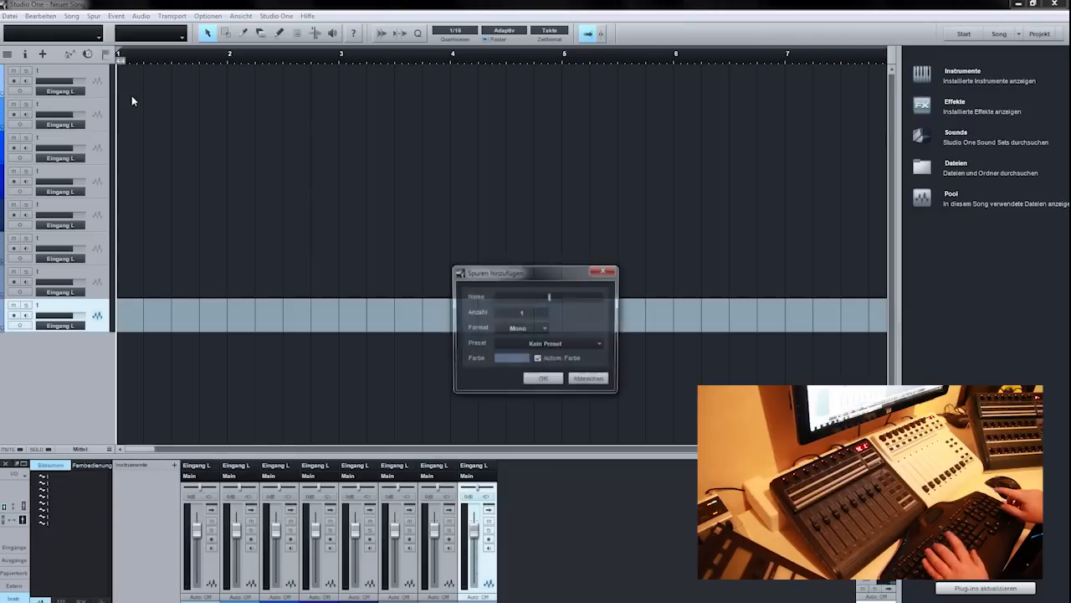
pyautogui.click(542, 378)
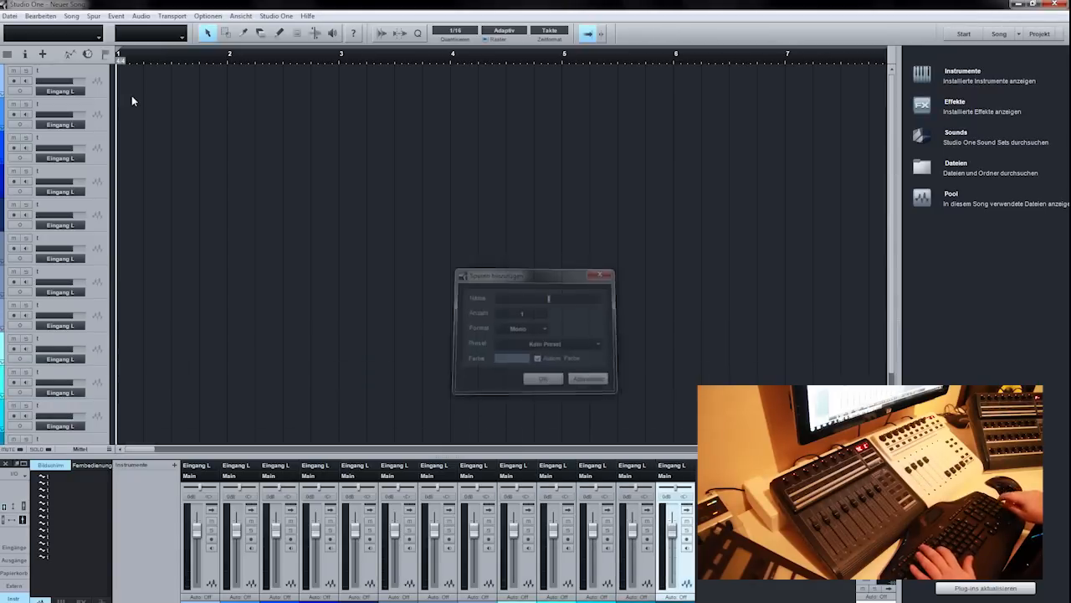
pyautogui.click(542, 378)
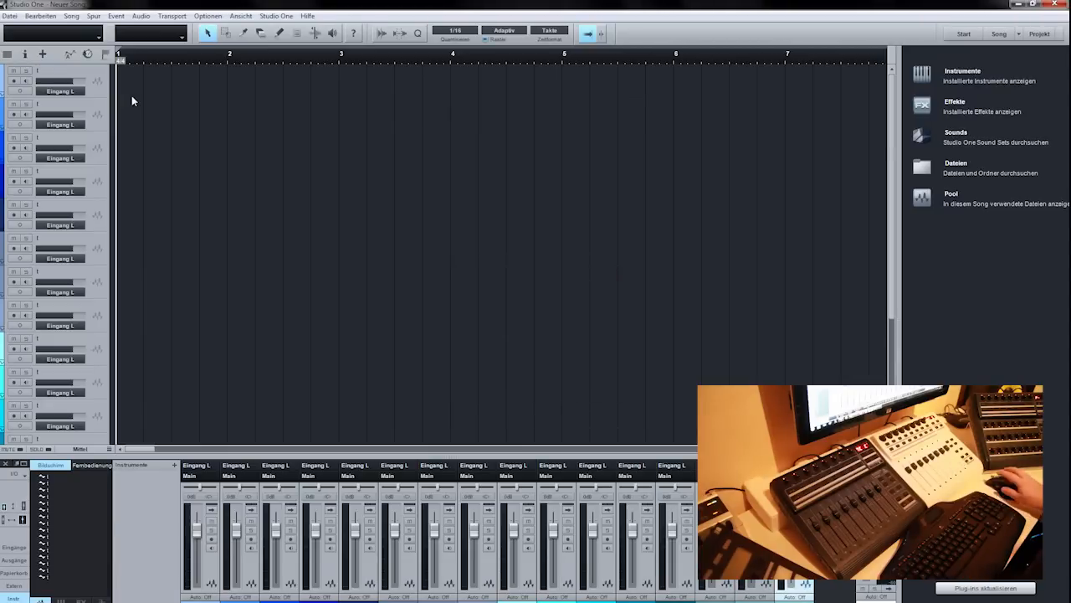
pyautogui.moveTo(397, 214)
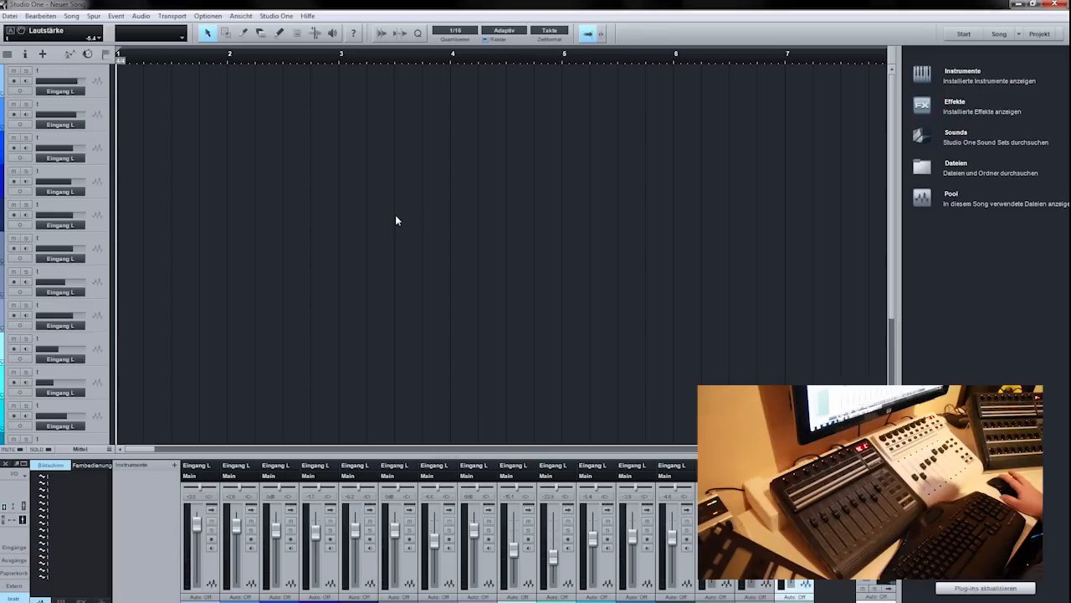
pyautogui.moveTo(780, 338)
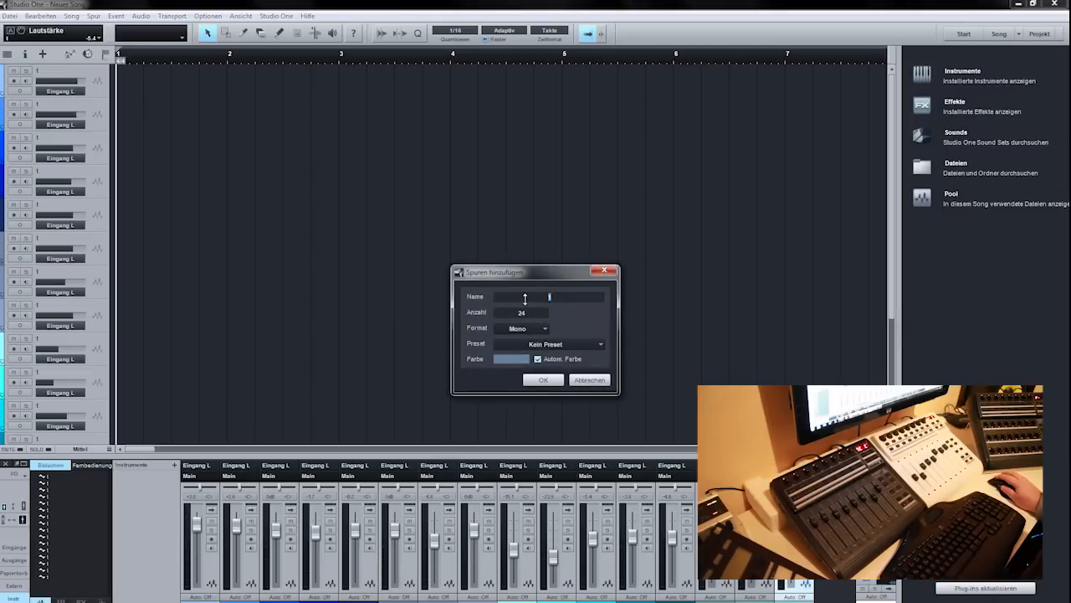
# Confirm another large batch of mono audio tracks for the song
pyautogui.click(542, 308)
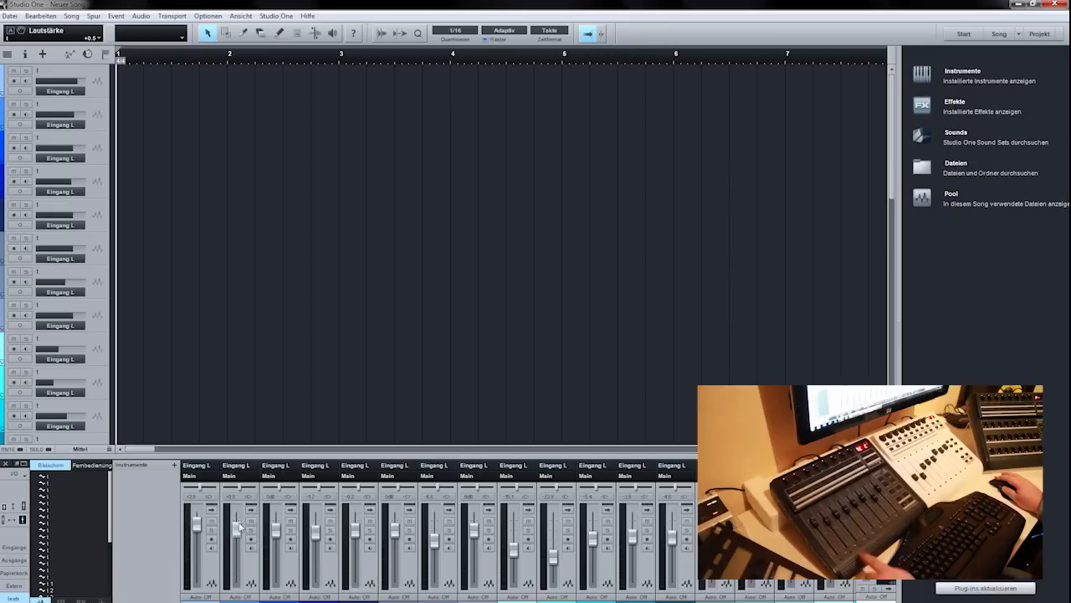
# Move the first mixer channels' volume faders up and down to new levels
pyautogui.moveTo(238, 525); pyautogui.dragTo(238, 542)
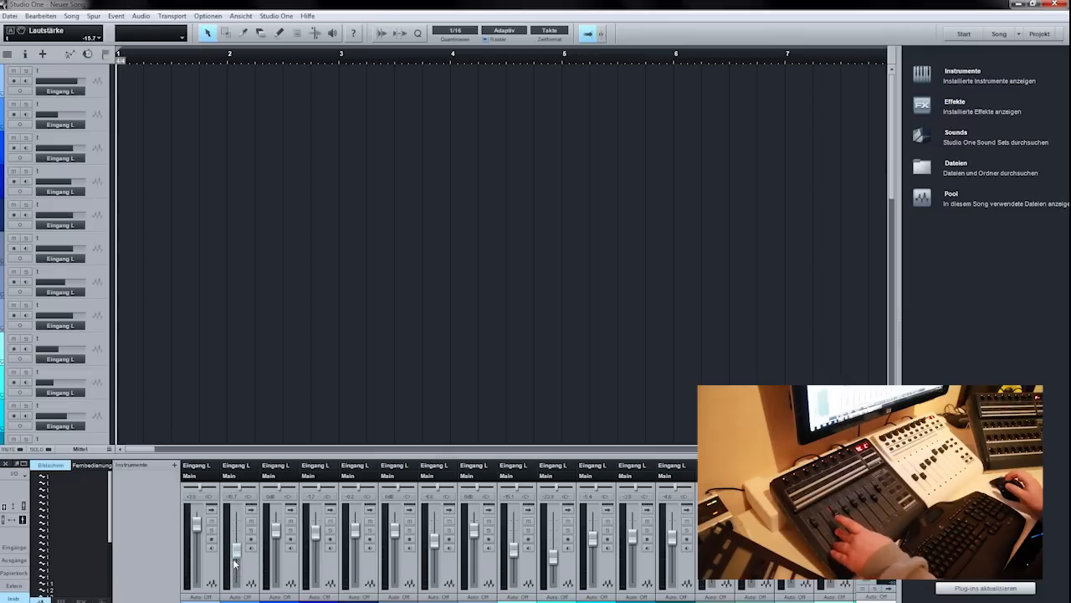
pyautogui.moveTo(234, 528); pyautogui.dragTo(234, 561)
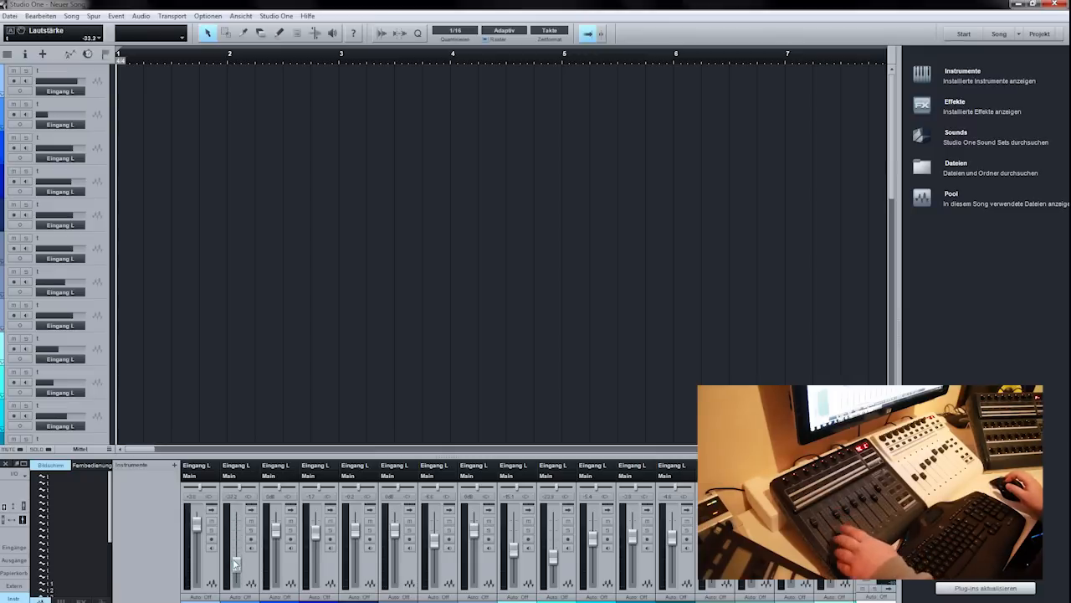
pyautogui.moveTo(234, 552); pyautogui.dragTo(234, 533)
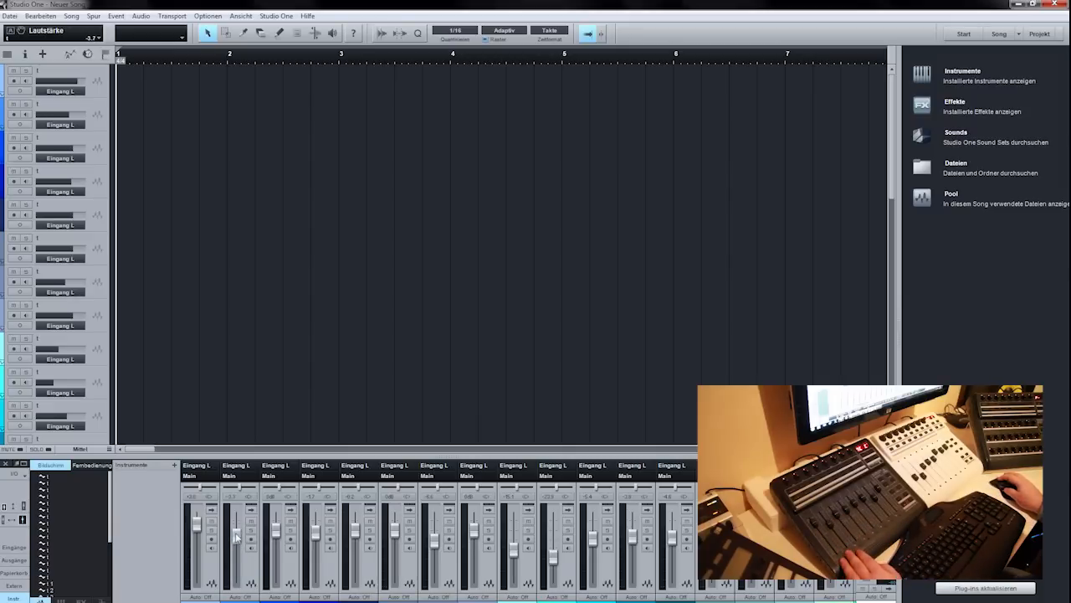
pyautogui.moveTo(236, 532); pyautogui.dragTo(236, 566)
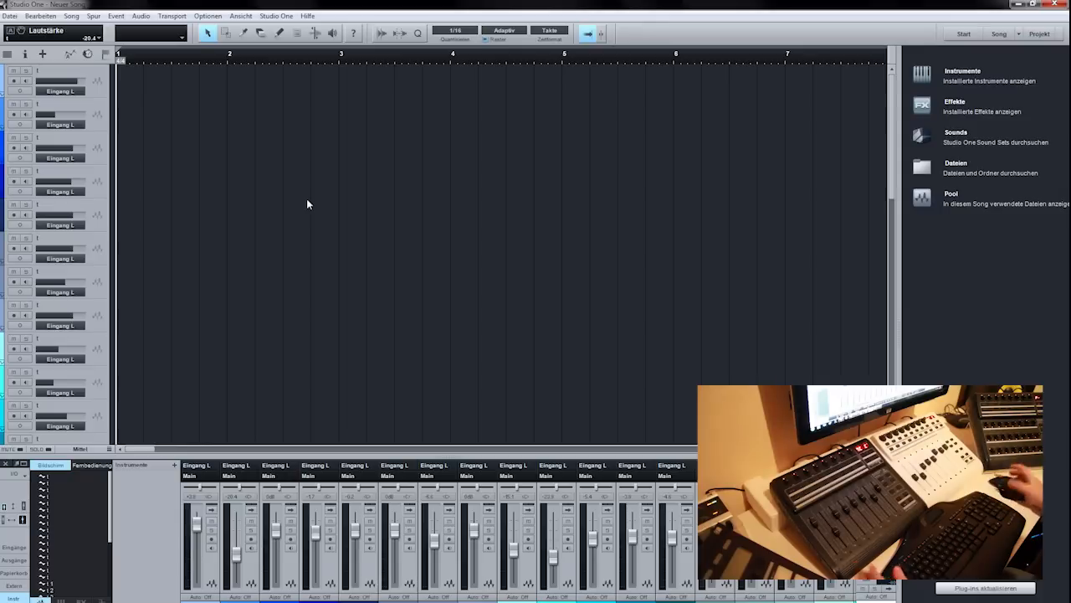
pyautogui.moveTo(293, 199)
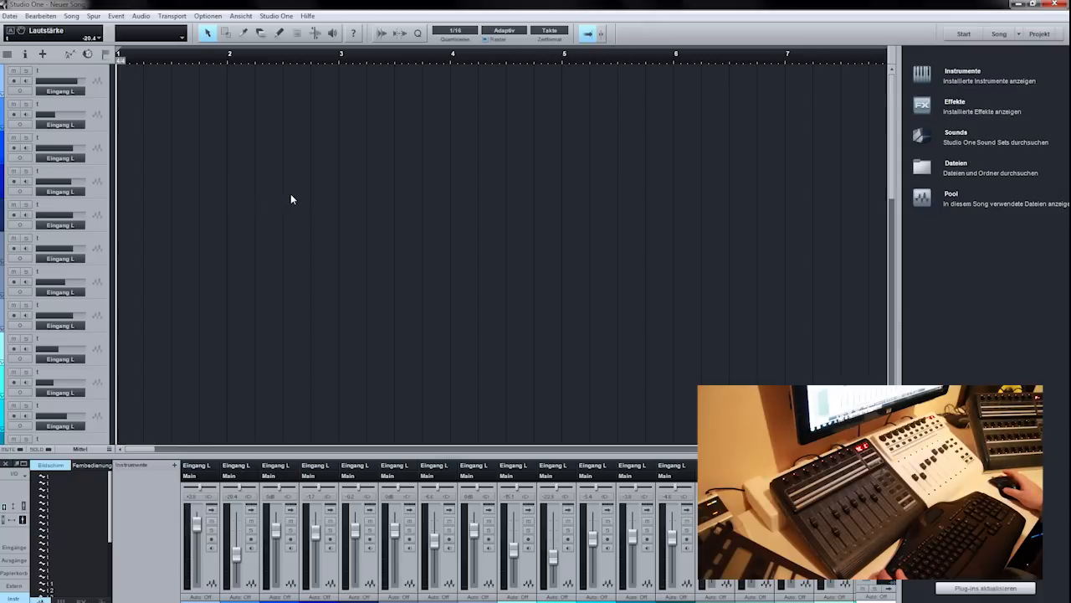